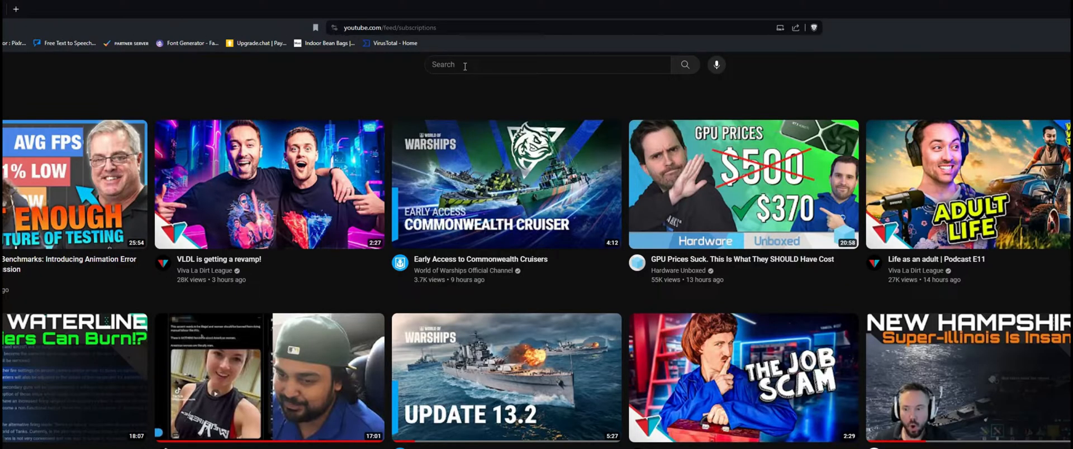
# - Search YouTube for 'Nutellaguyau' and pick the nutella guyau channel suggestion
pyautogui.click(541, 65)
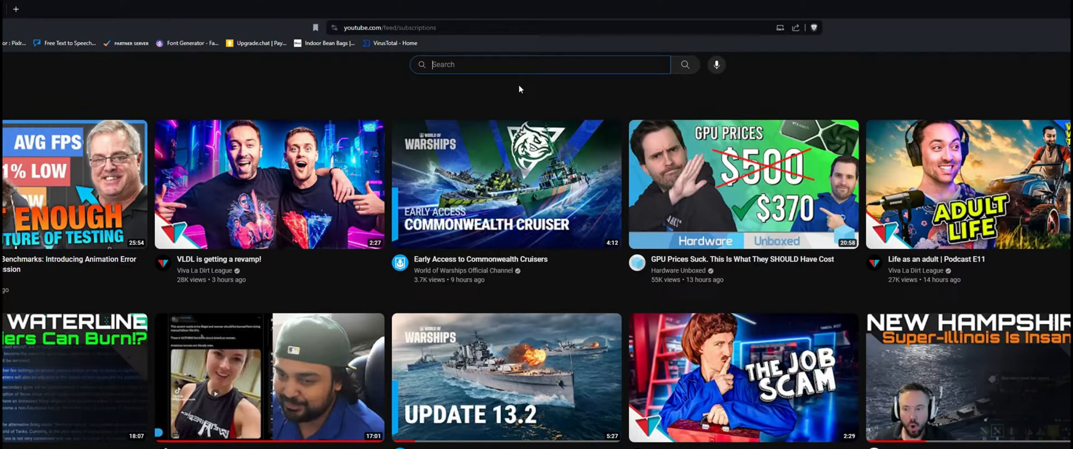
pyautogui.write('Nutella')
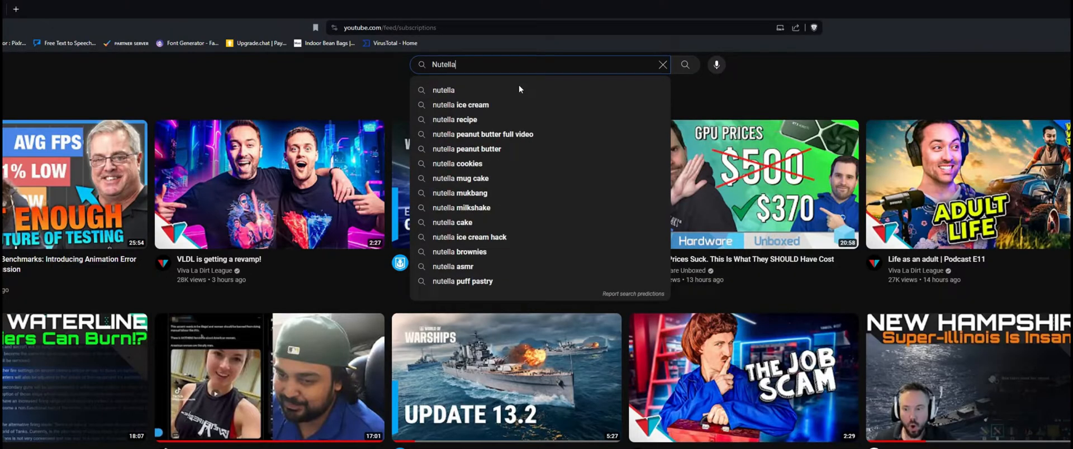
pyautogui.write('guyau')
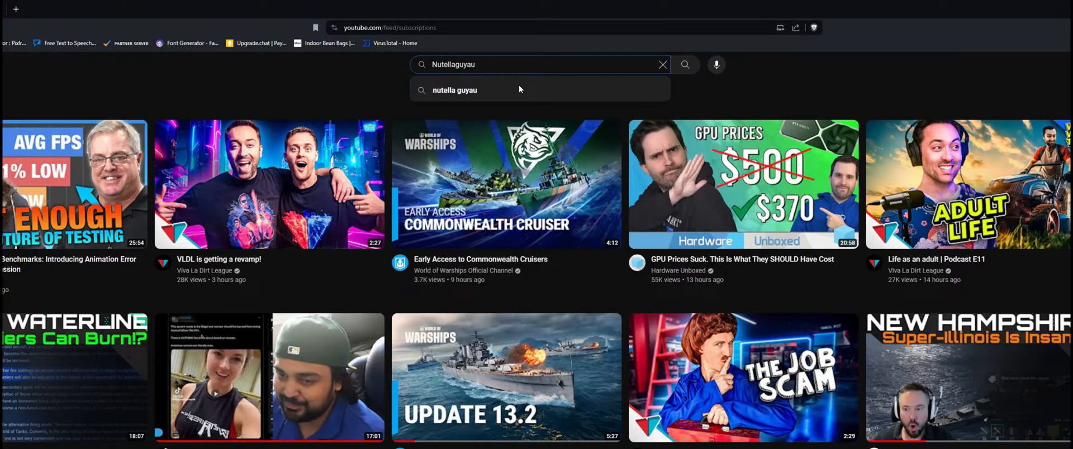
pyautogui.click(455, 90)
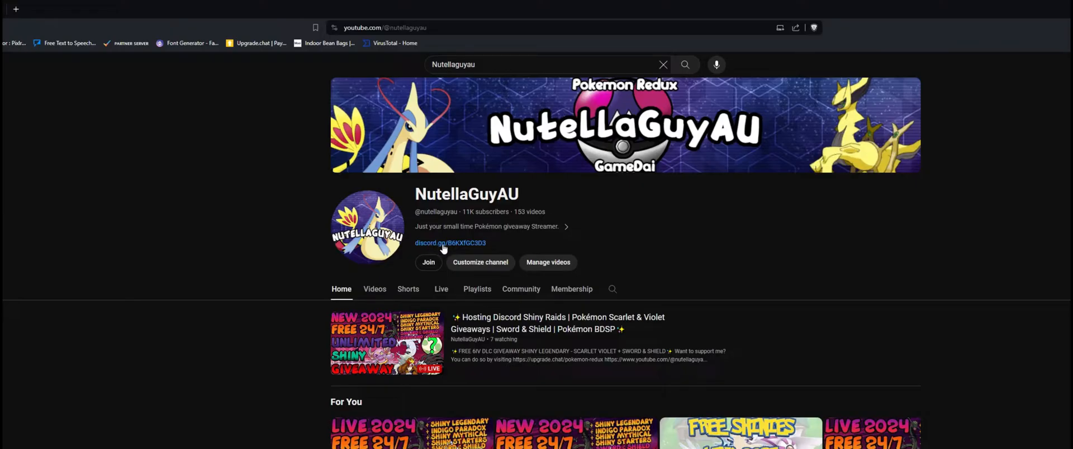
pyautogui.moveTo(442, 249)
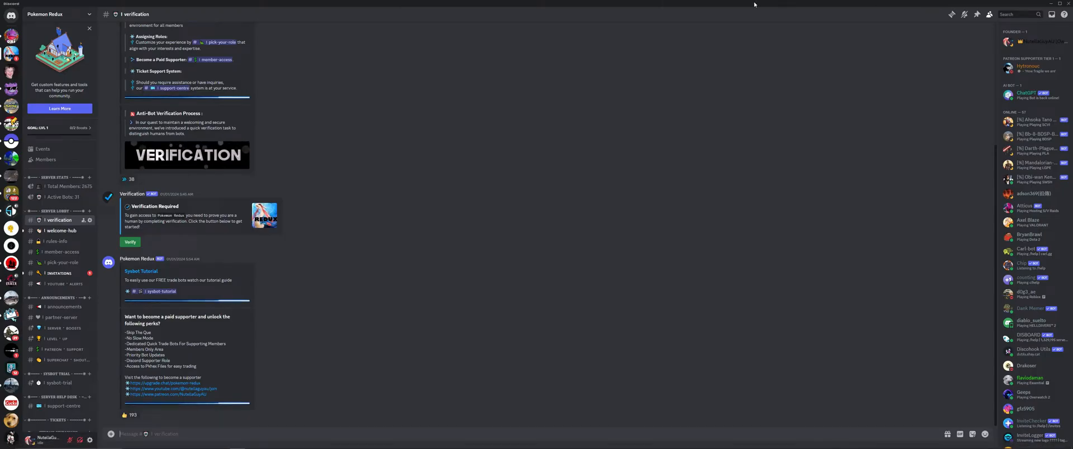
pyautogui.moveTo(74, 195)
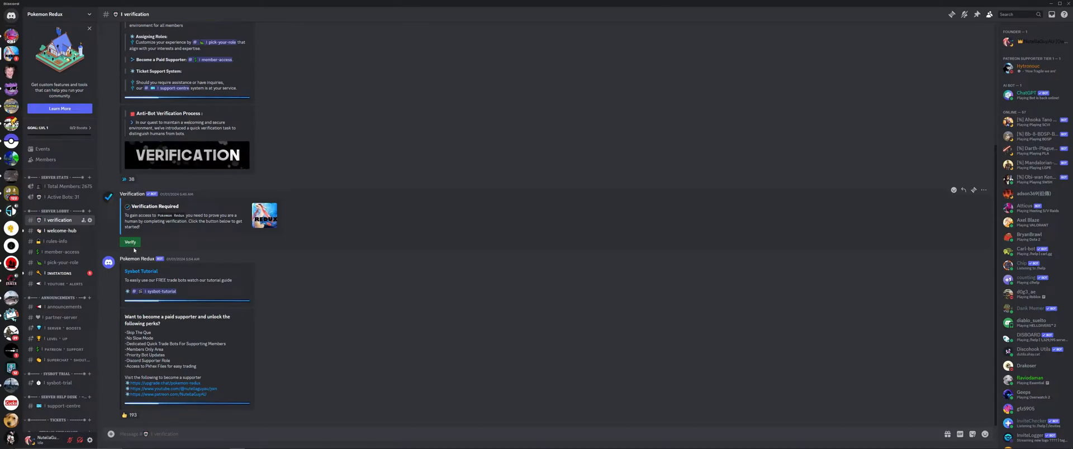
pyautogui.moveTo(92, 230)
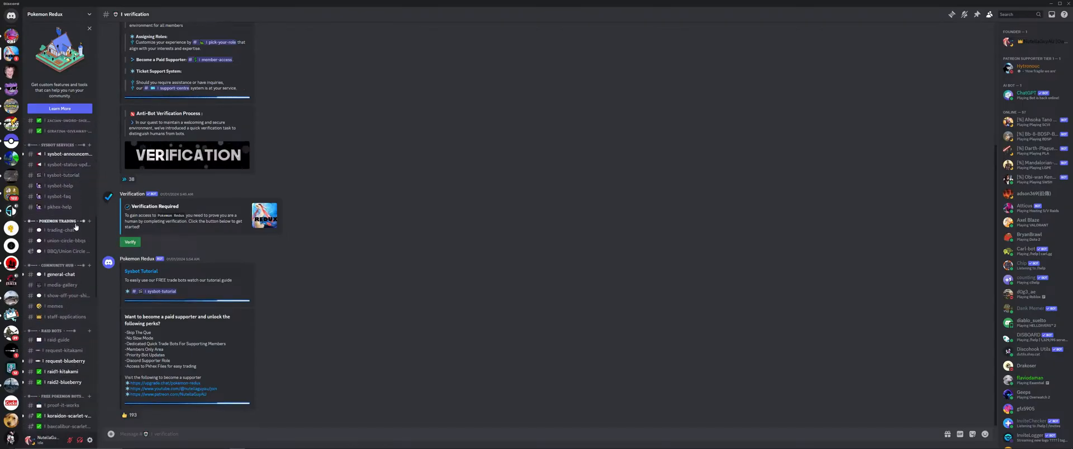
pyautogui.scroll(-3)
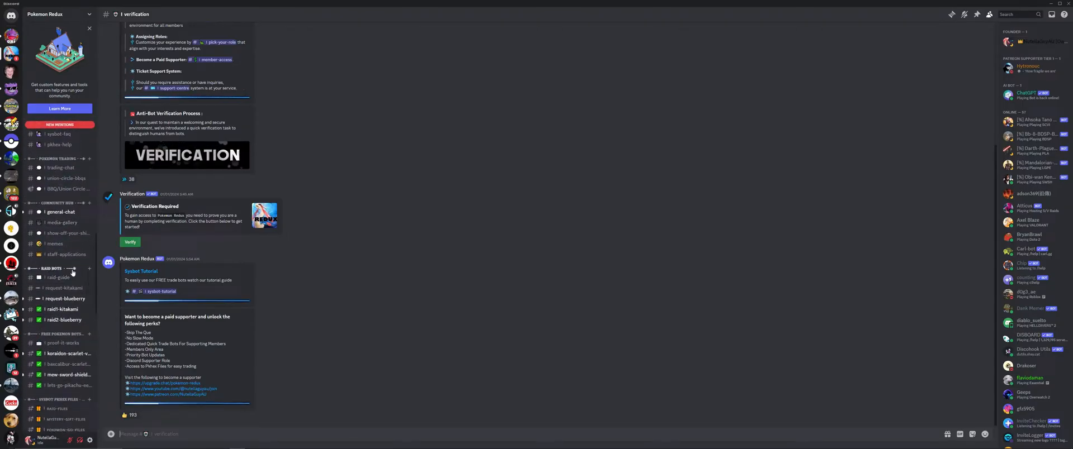
# - Read through the raid-guide channel, then visit raid1-kitakami and raid2-blueberry
pyautogui.click(57, 278)
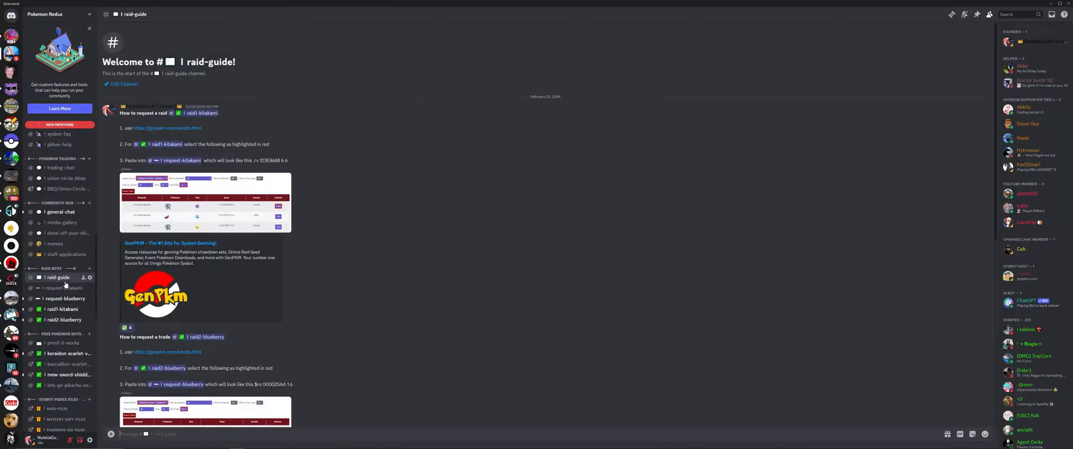
pyautogui.scroll(-3)
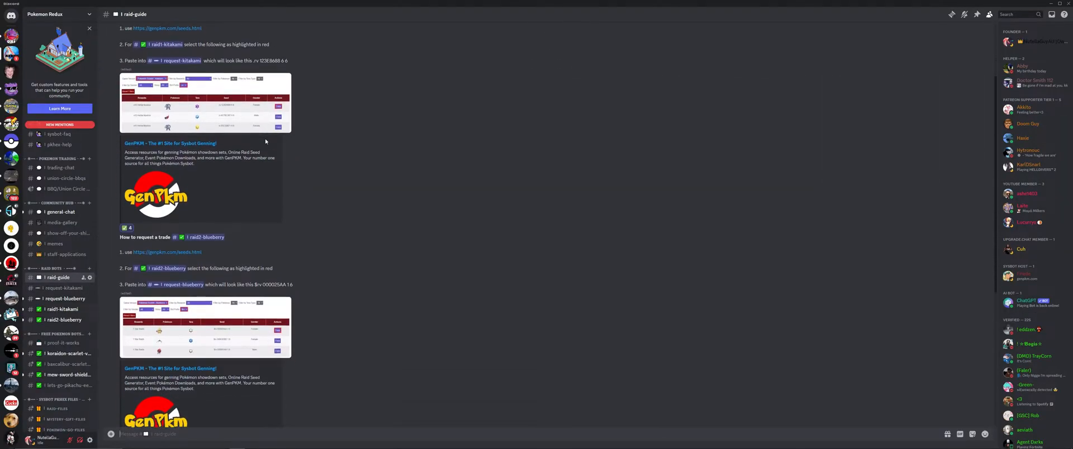
pyautogui.scroll(-3)
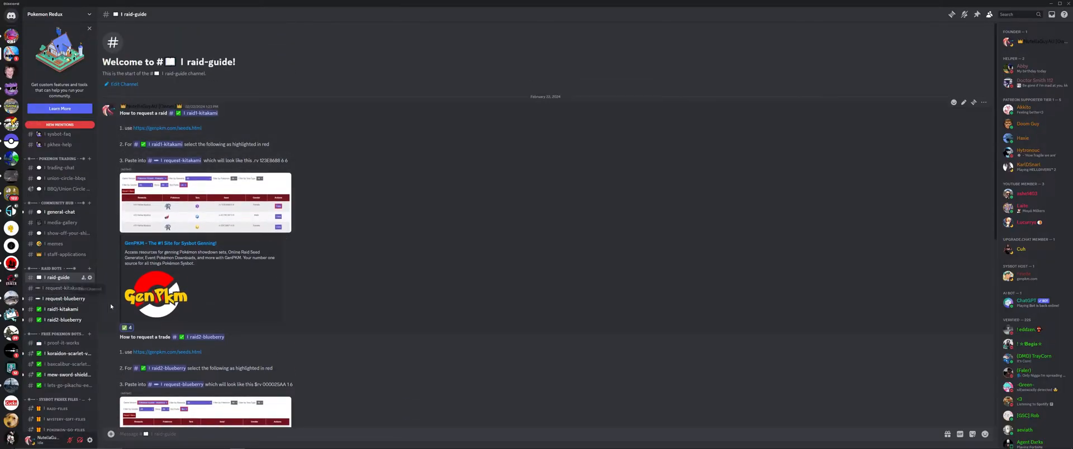
pyautogui.click(61, 310)
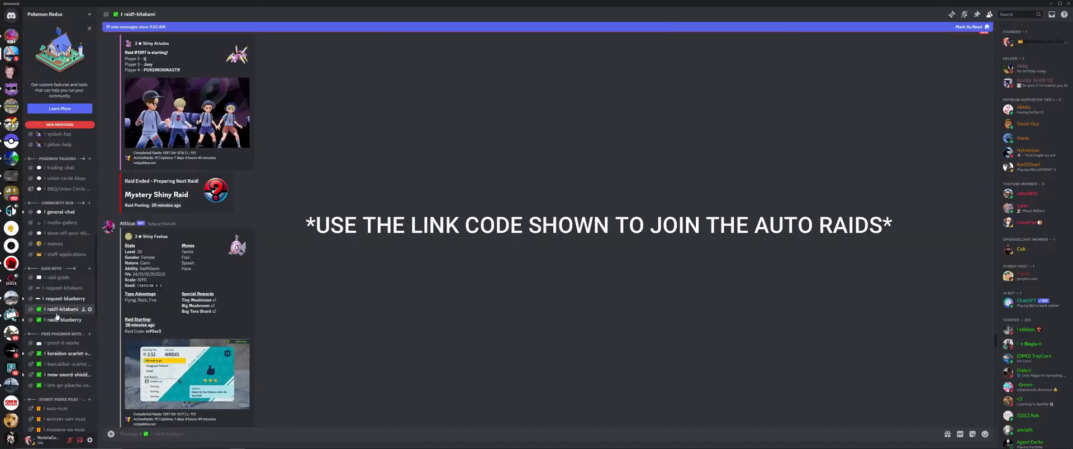
pyautogui.click(61, 320)
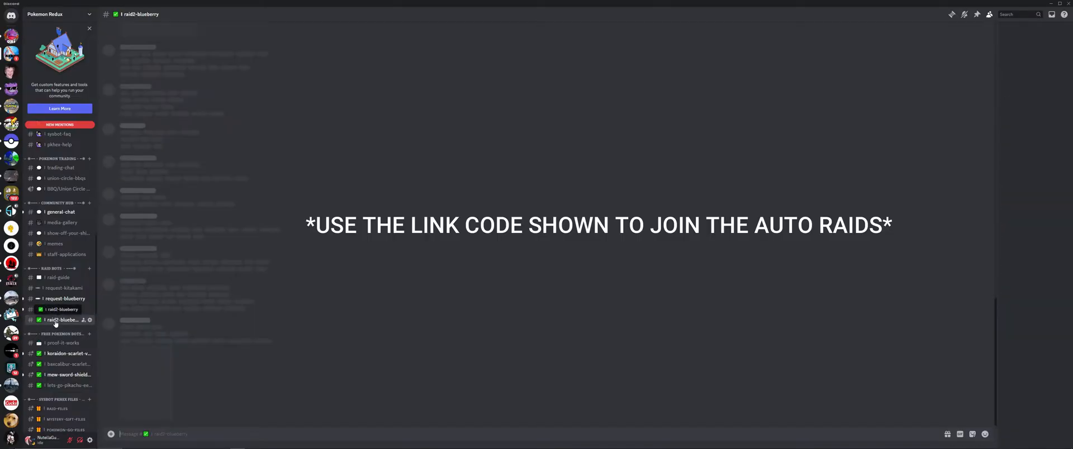
# - Flip between raid1-kitakami and raid2-blueberry again, ending in request-kitakami
pyautogui.click(62, 309)
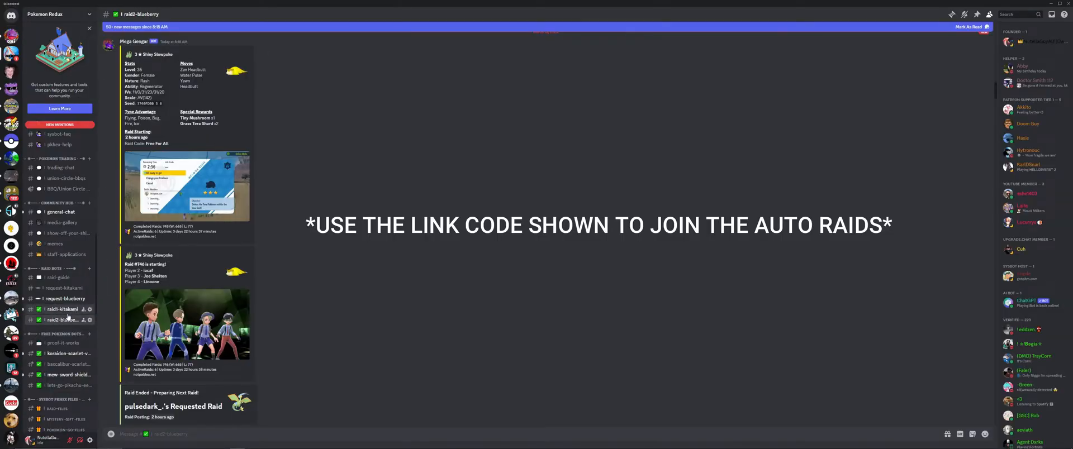
pyautogui.click(60, 310)
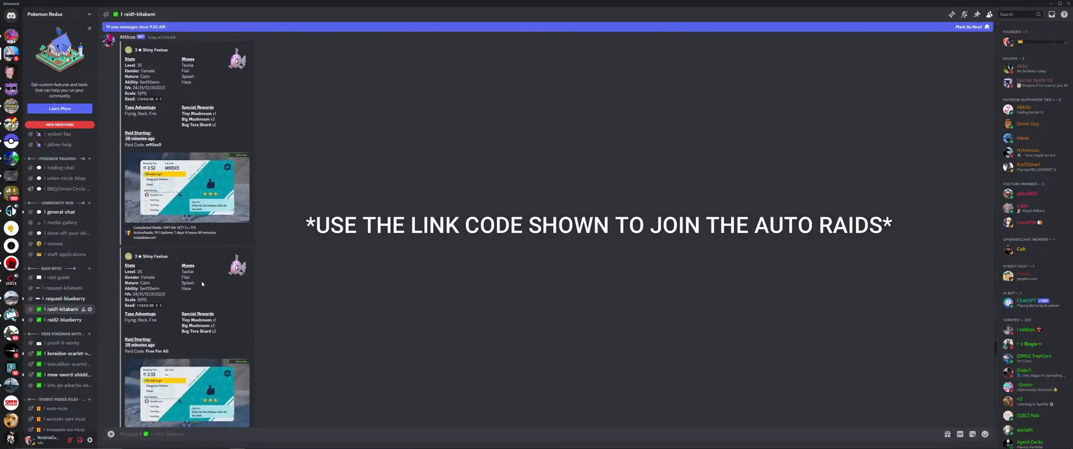
pyautogui.scroll(-3)
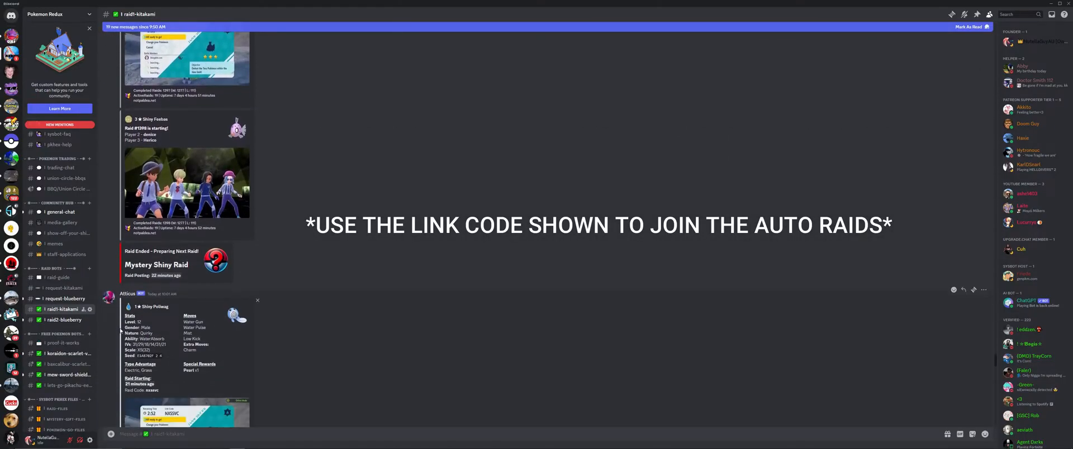
pyautogui.click(63, 320)
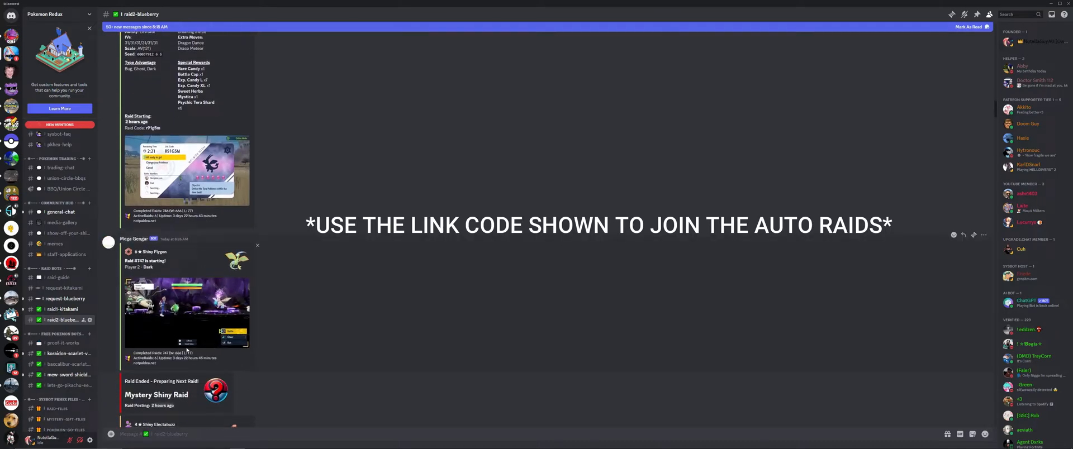
pyautogui.click(62, 278)
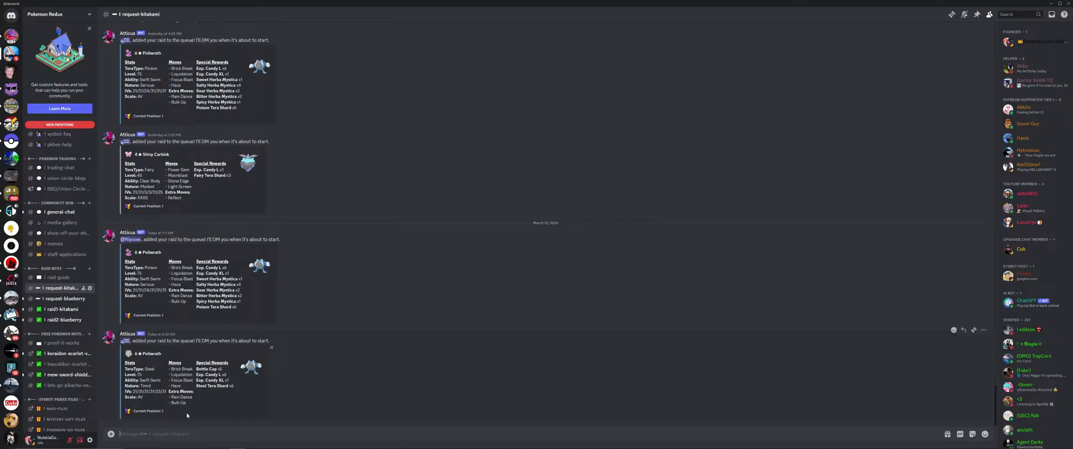
# - Visit the request-blueberry channel, then return to the raid-guide instructions
pyautogui.click(62, 288)
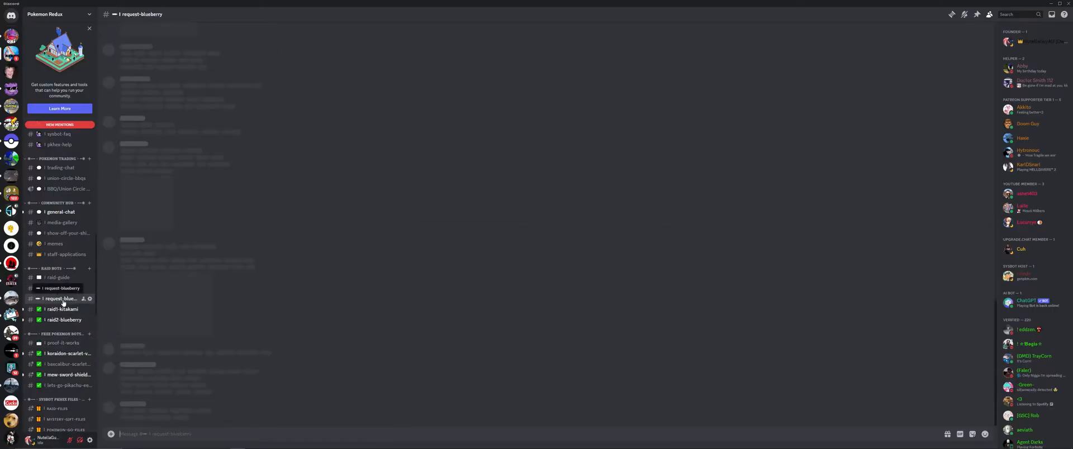
pyautogui.click(59, 277)
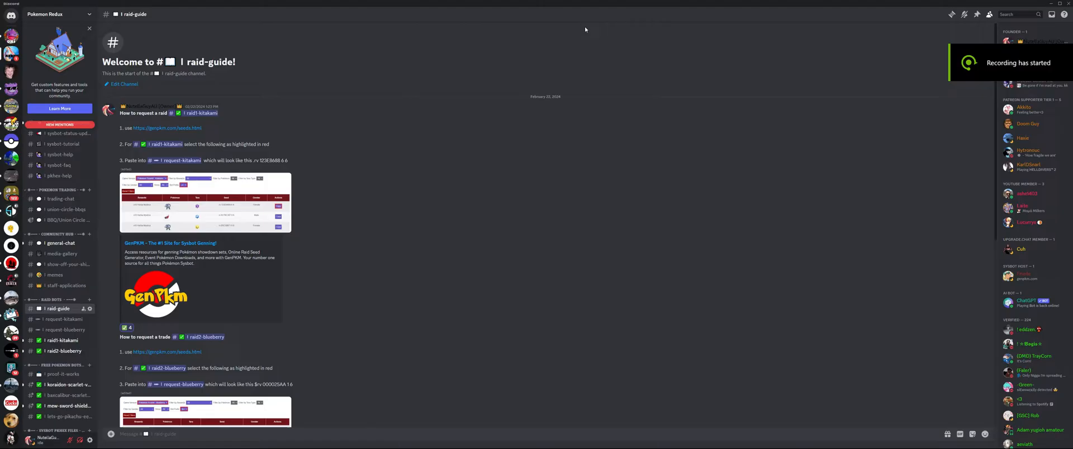
pyautogui.moveTo(167, 128)
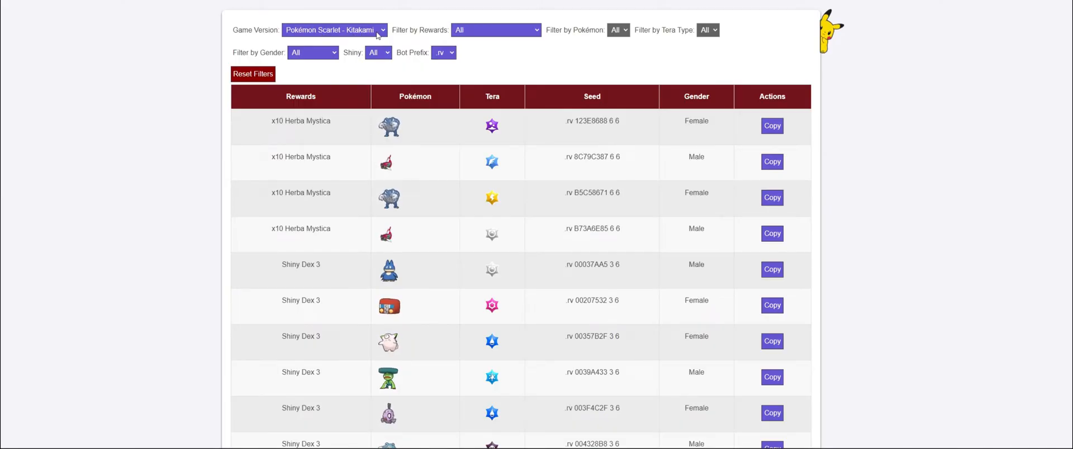
# - List Pokémon Scarlet - Kitakami seeds with Gender and Shiny filters left at All
pyautogui.click(333, 29)
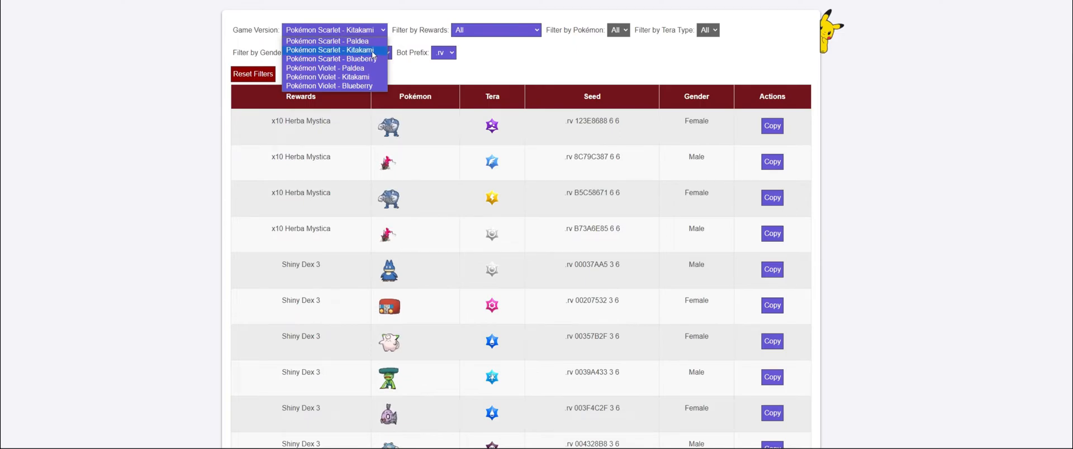
pyautogui.click(331, 49)
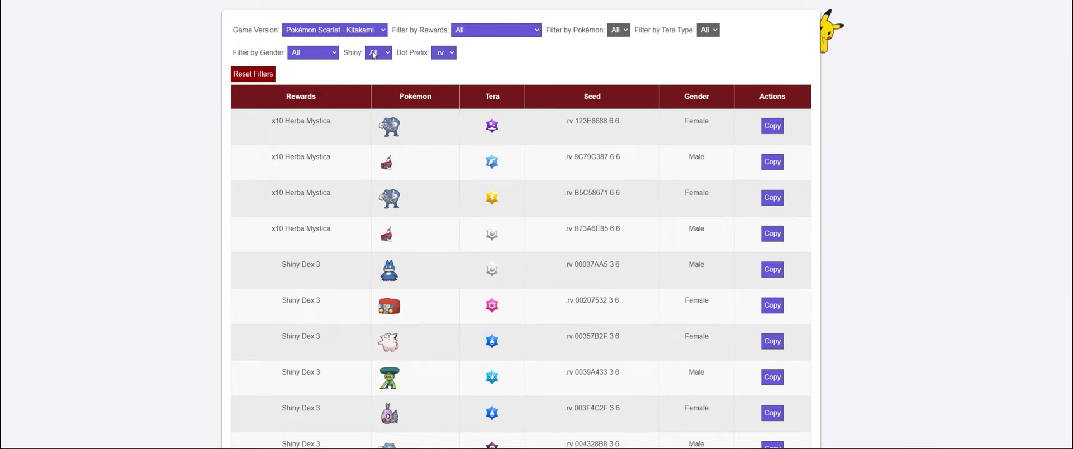
pyautogui.click(313, 53)
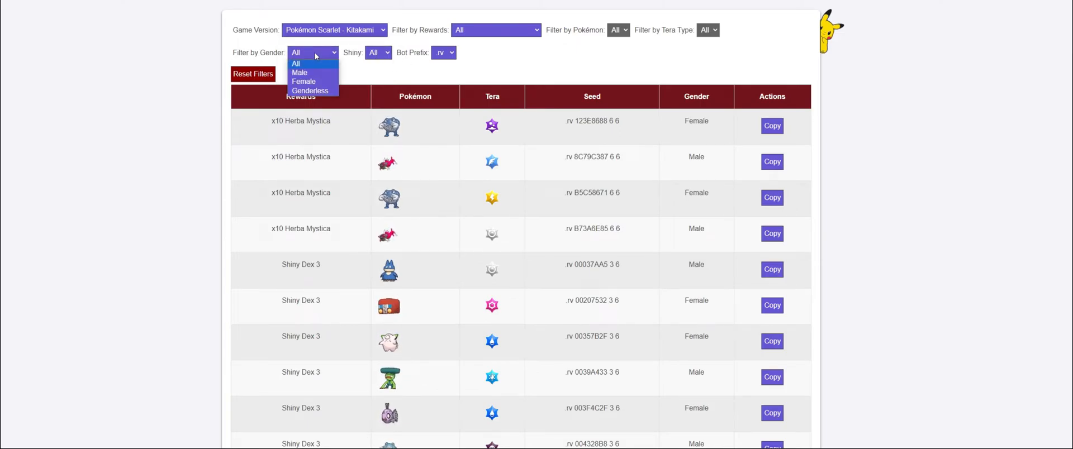
pyautogui.moveTo(335, 85)
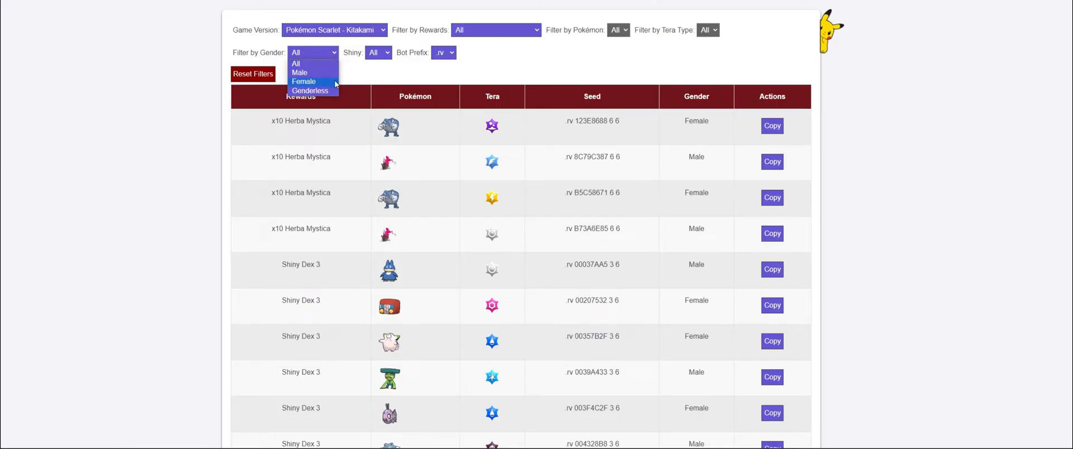
pyautogui.click(377, 53)
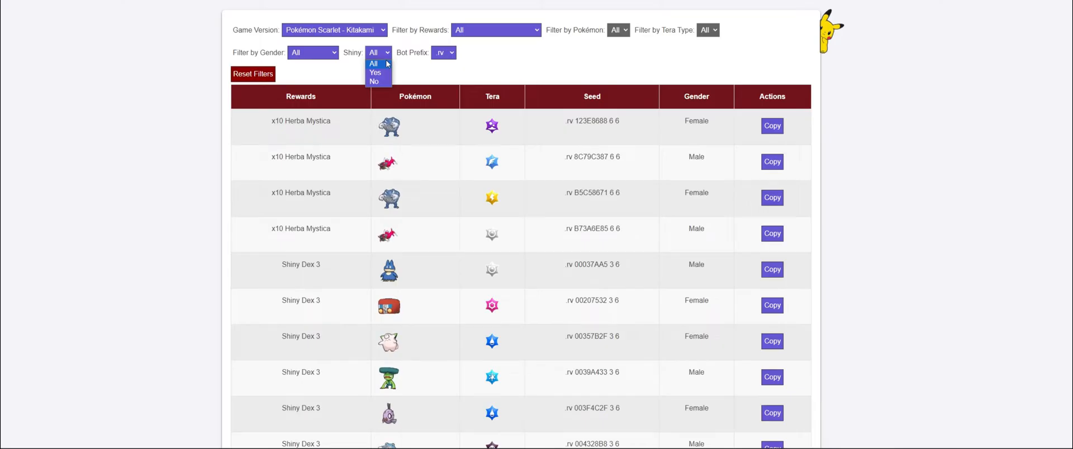
pyautogui.click(495, 29)
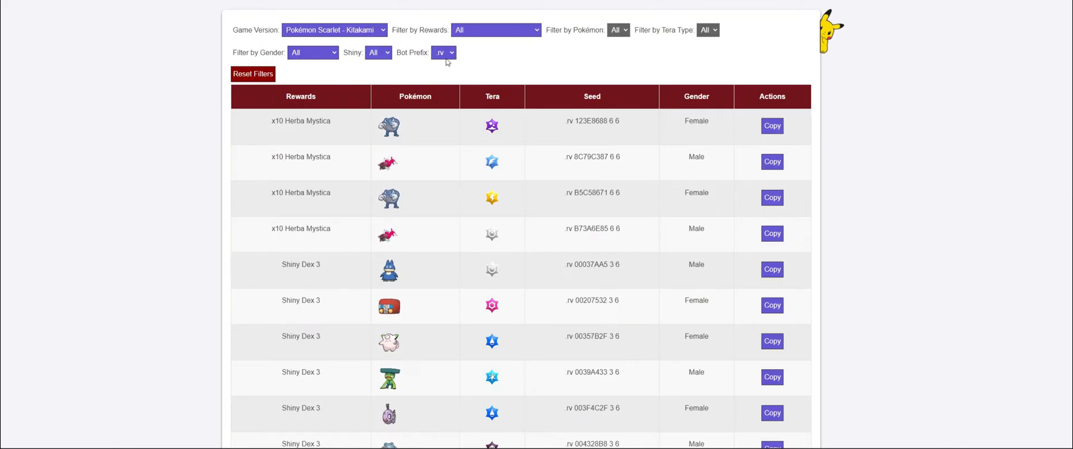
pyautogui.moveTo(479, 61)
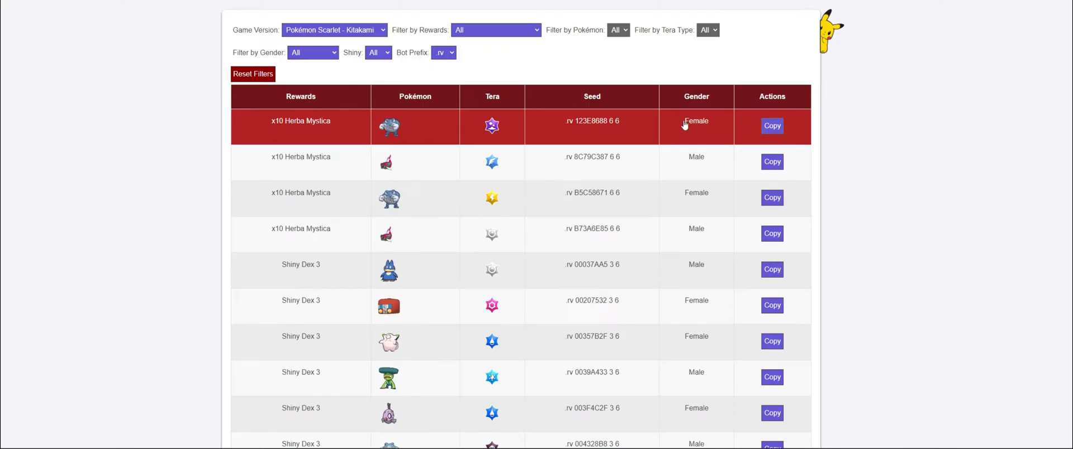
# - Copy the seed code of the first x10 Herba Mystica Kitakami raid
pyautogui.click(237, 443)
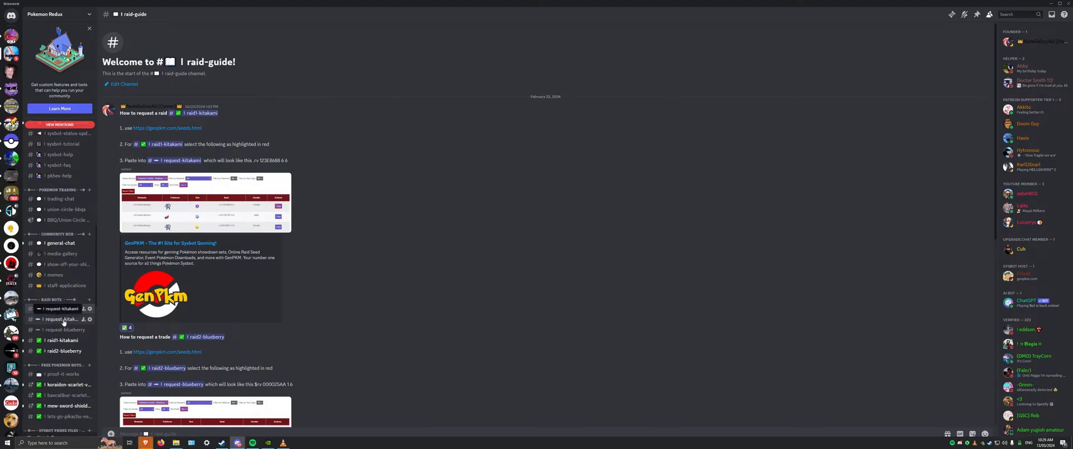
# - Send '.rv 123E8688 6 6' in request-kitakami so the bot queues the raid
pyautogui.click(61, 320)
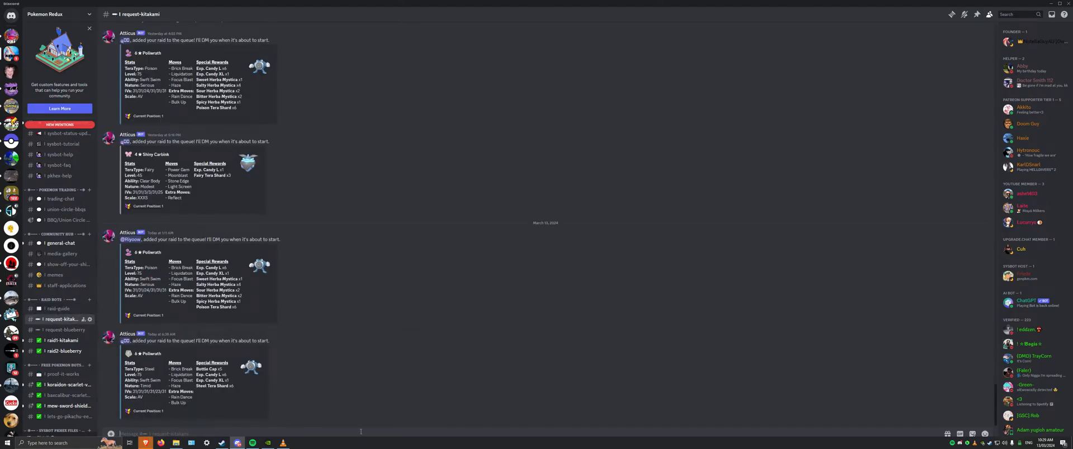
pyautogui.write('.rv 123E8688 6 6')
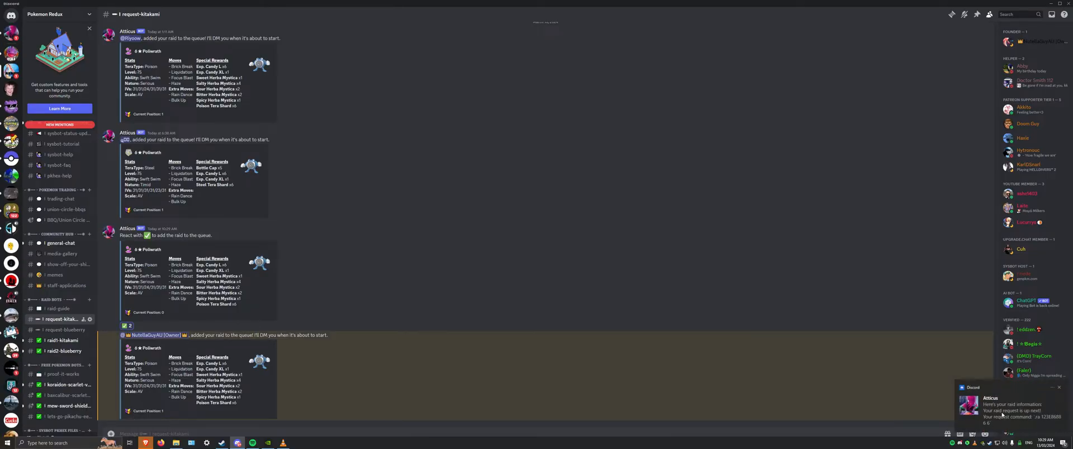
pyautogui.click(1012, 403)
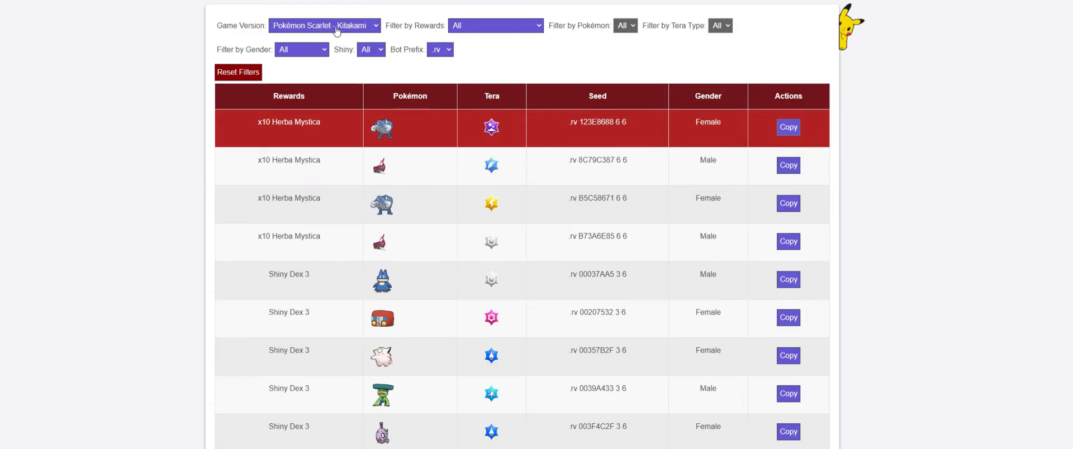
# - List Scarlet - Blueberry x10 Herba Mystica raids and copy the first seed code
pyautogui.click(324, 26)
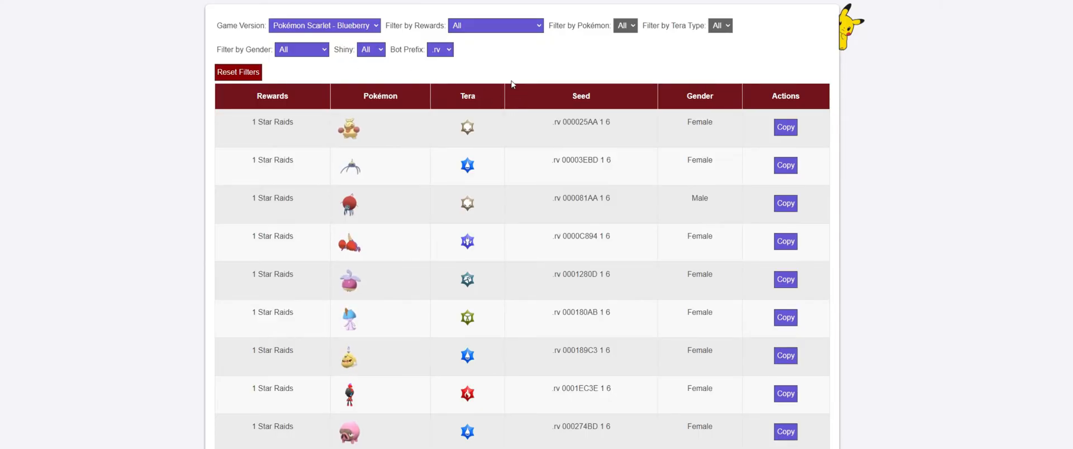
pyautogui.click(495, 26)
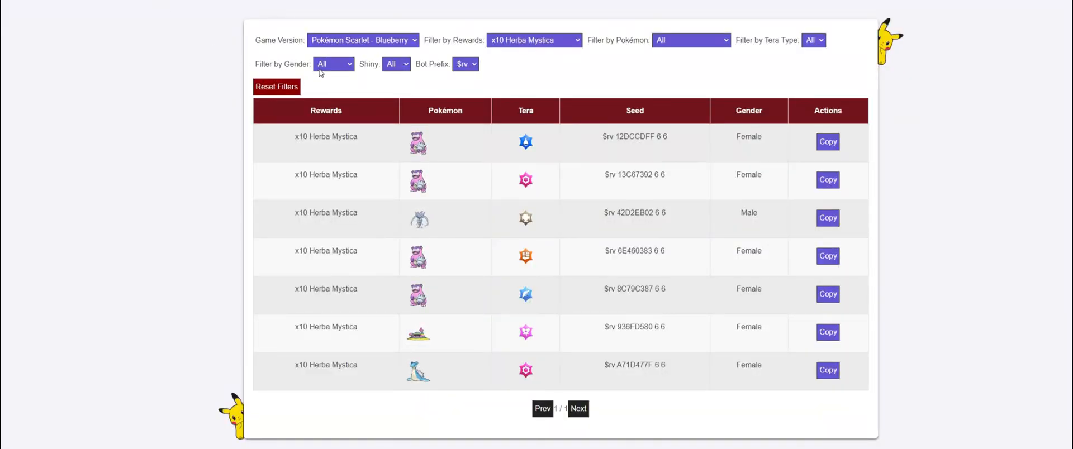
pyautogui.click(333, 63)
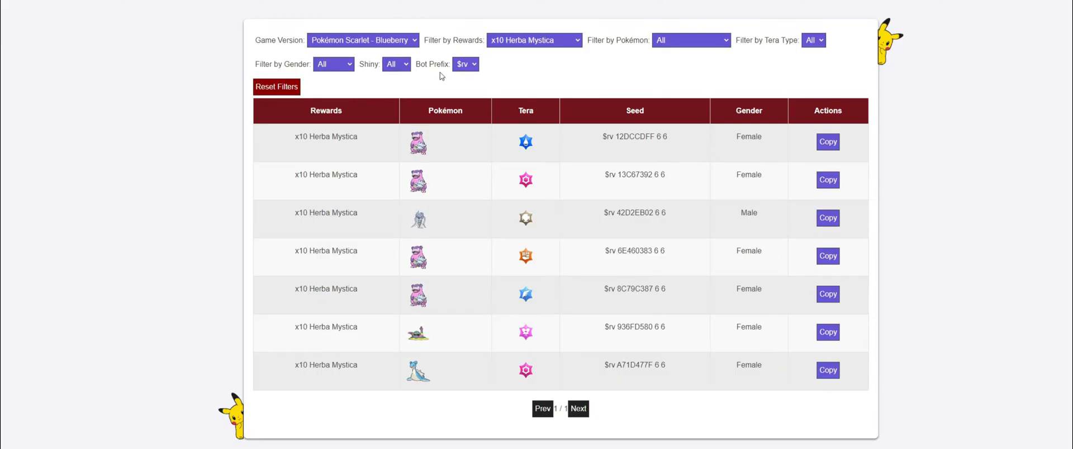
pyautogui.moveTo(465, 63)
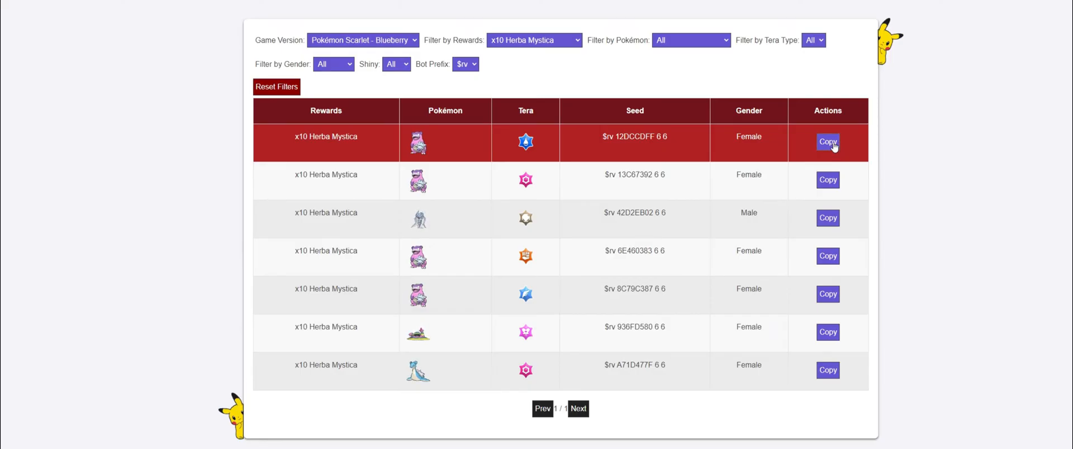
pyautogui.click(827, 142)
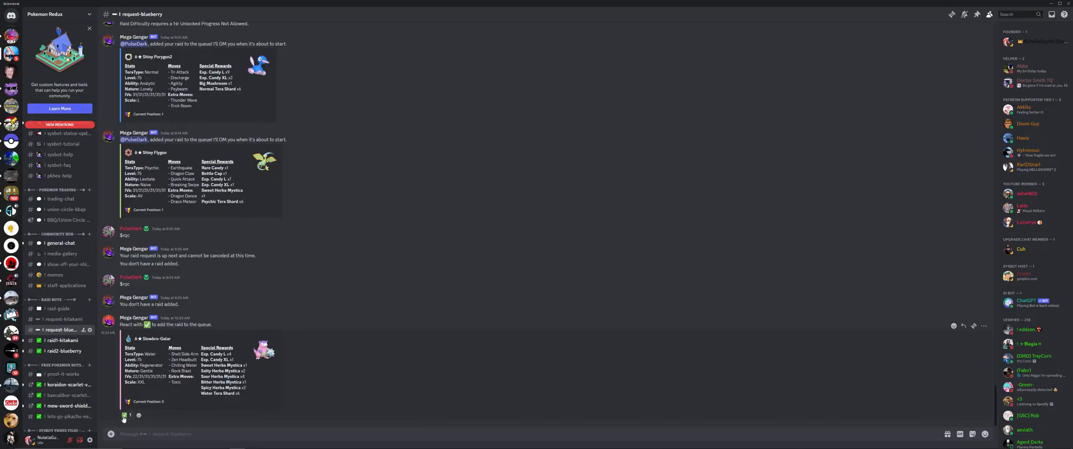
pyautogui.moveTo(126, 415)
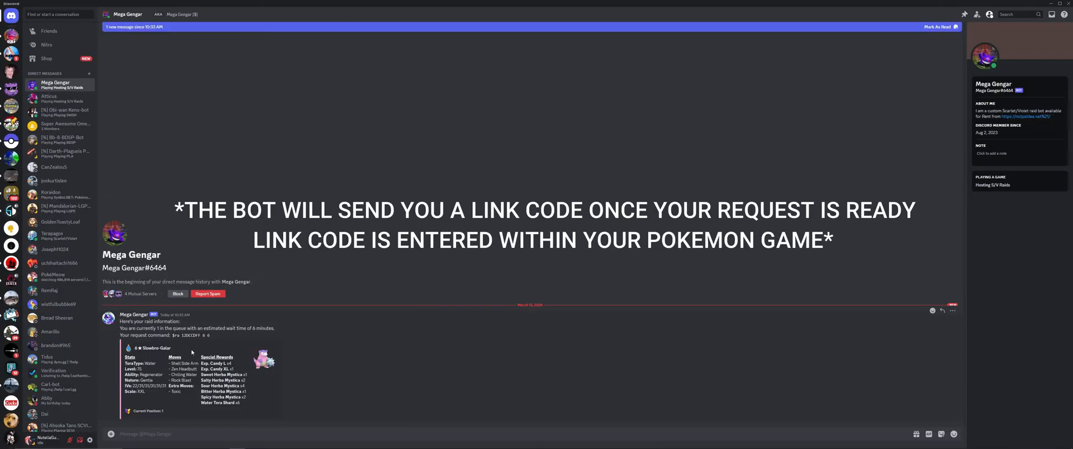
# - Read the Mega Gengar bot DM confirming the Blueberry raid is 1st in queue
pyautogui.click(938, 27)
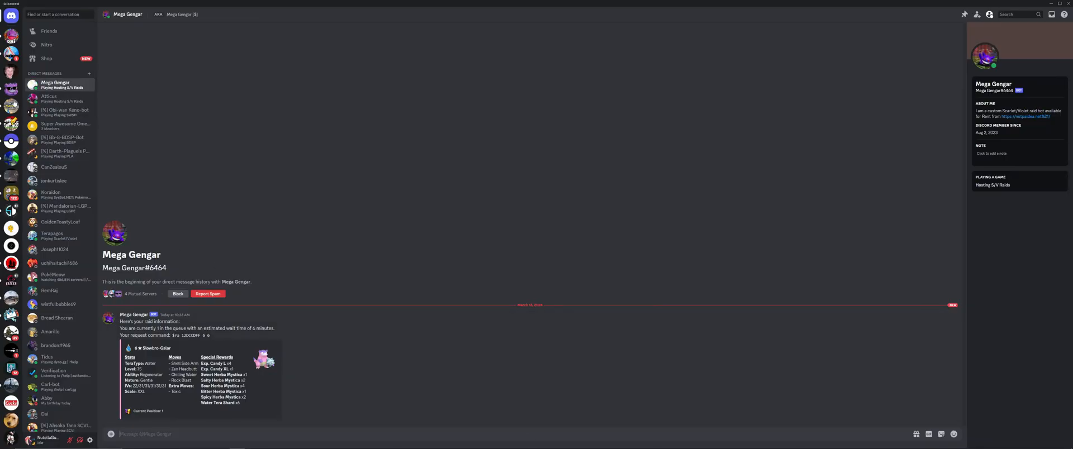
pyautogui.moveTo(11, 54)
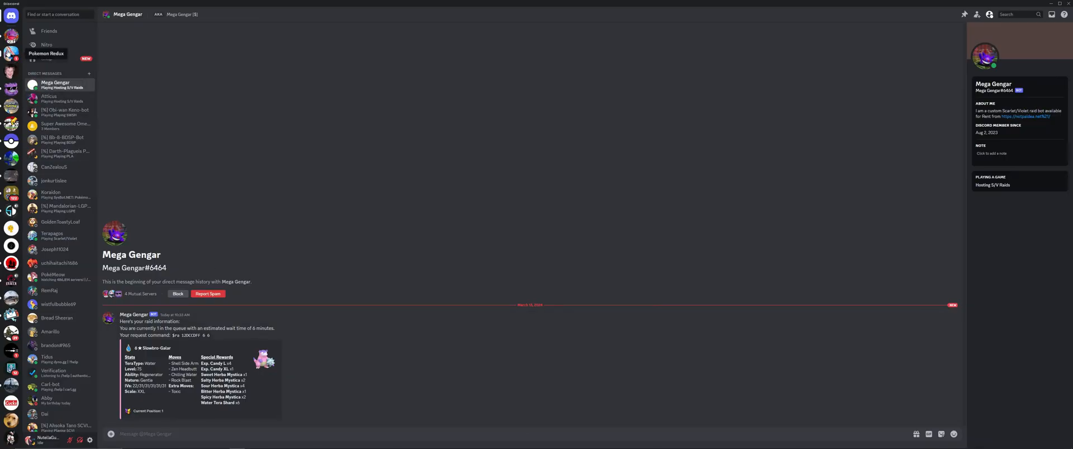
# - Return to the Pokemon Redux server and enter its support-centre channel
pyautogui.click(12, 54)
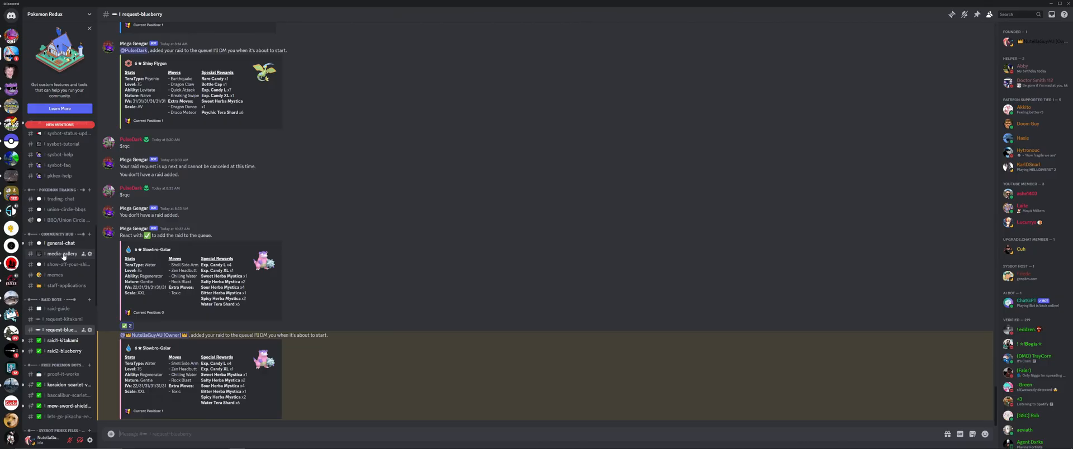
pyautogui.scroll(-3)
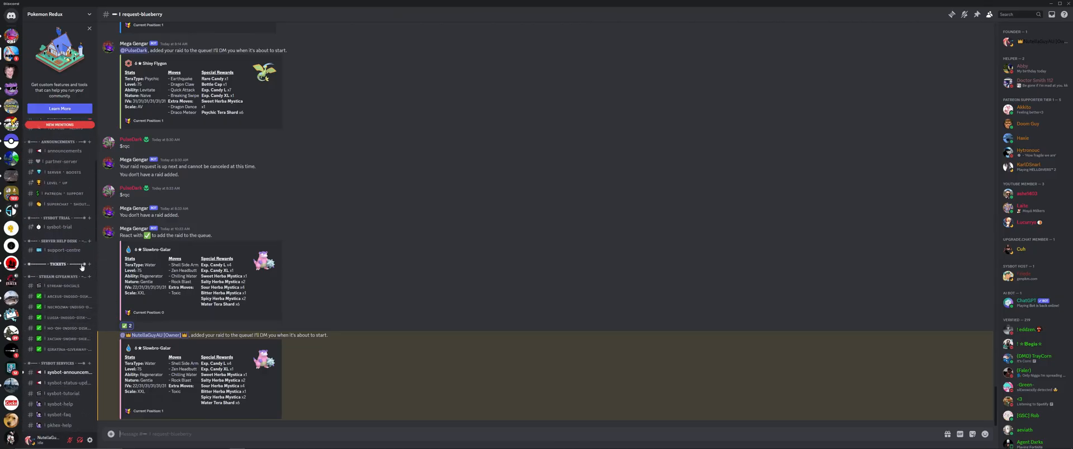
pyautogui.click(63, 250)
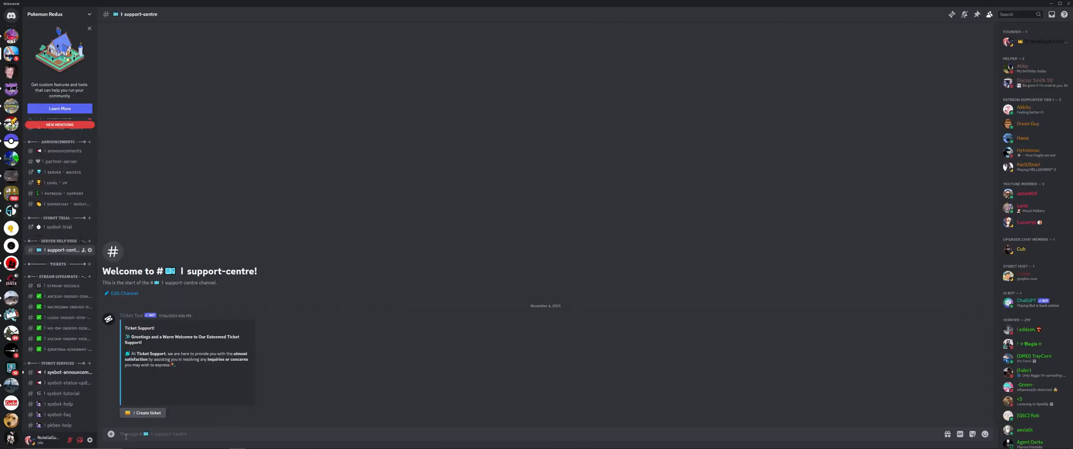